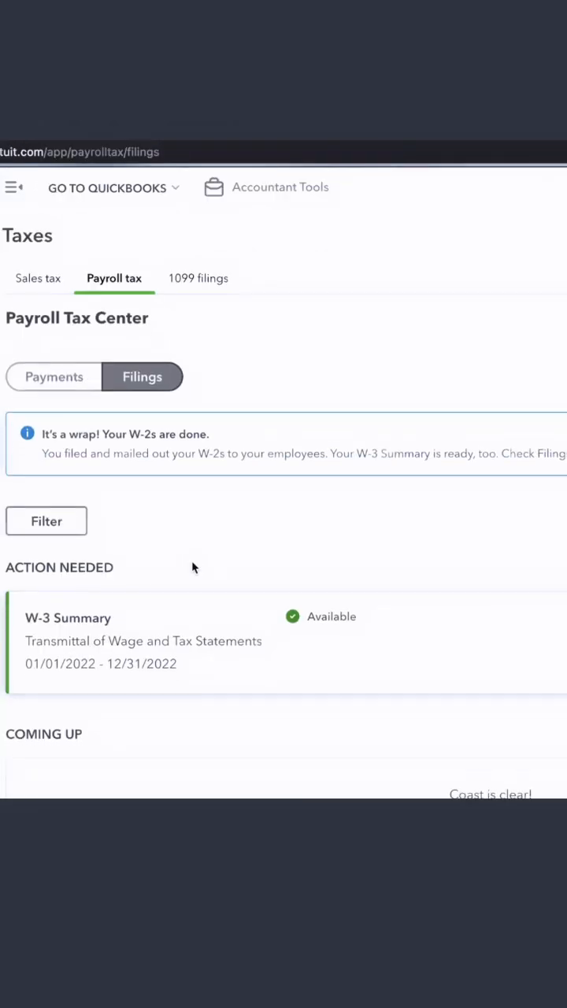
- Expand the completed filings list and reveal the View option under Manage W-2s for employee copies
scroll("down", 3)
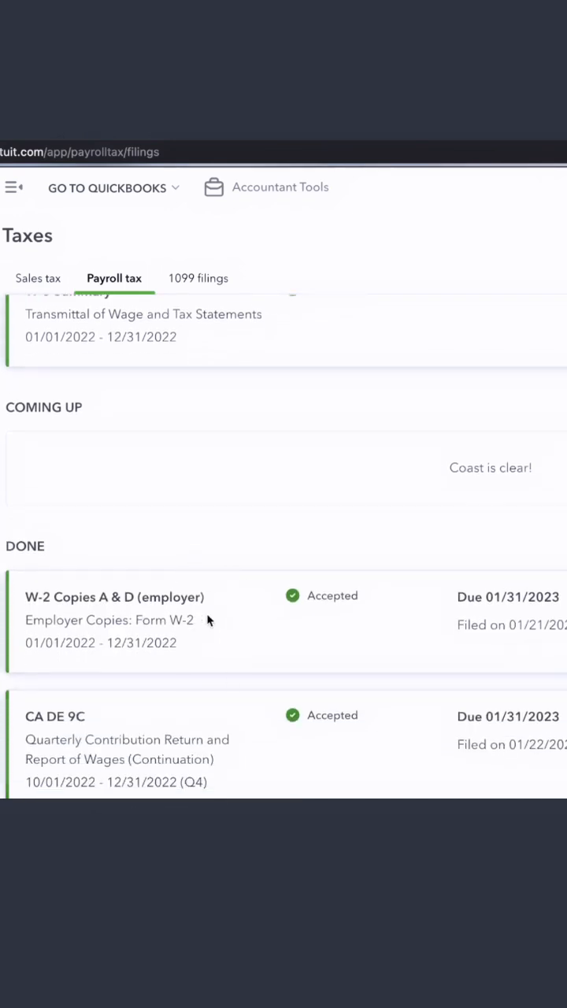
scroll("down", 3)
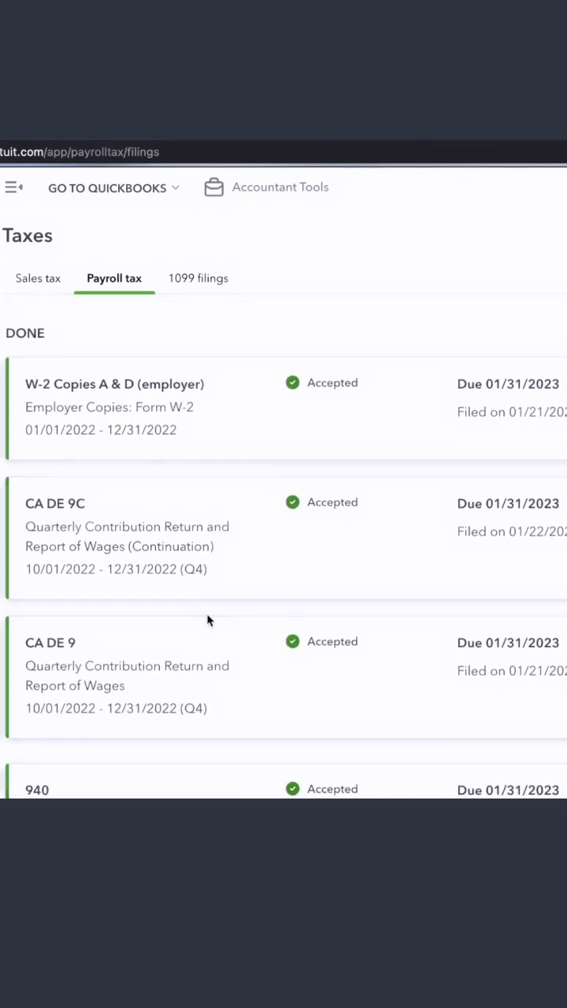
scroll("down", 3)
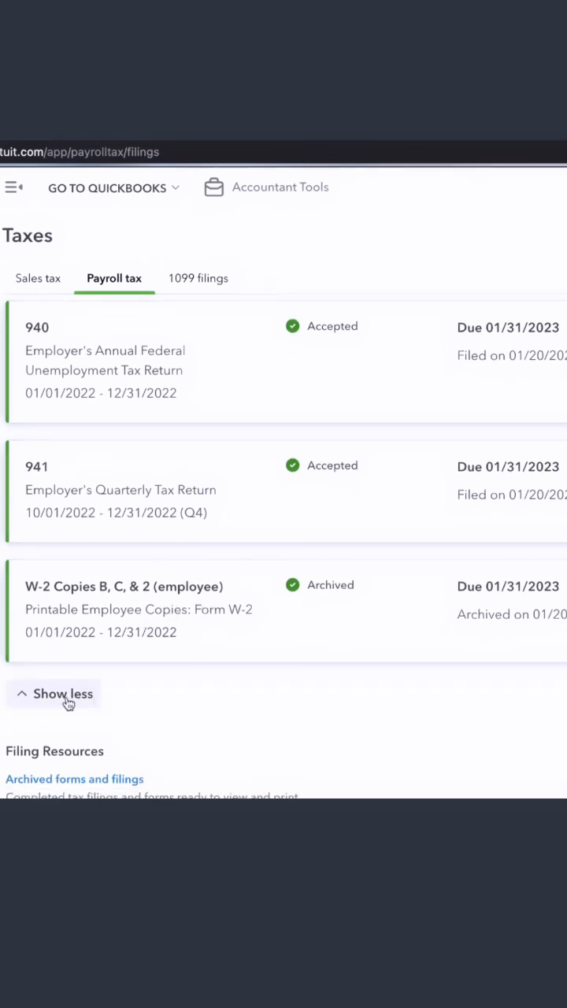
left_click(63, 693)
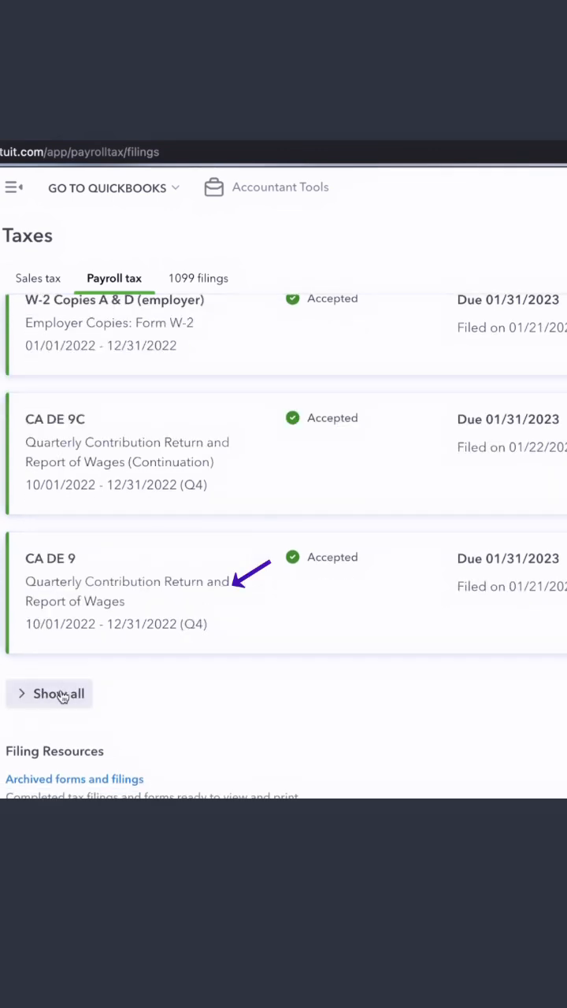
left_click(58, 693)
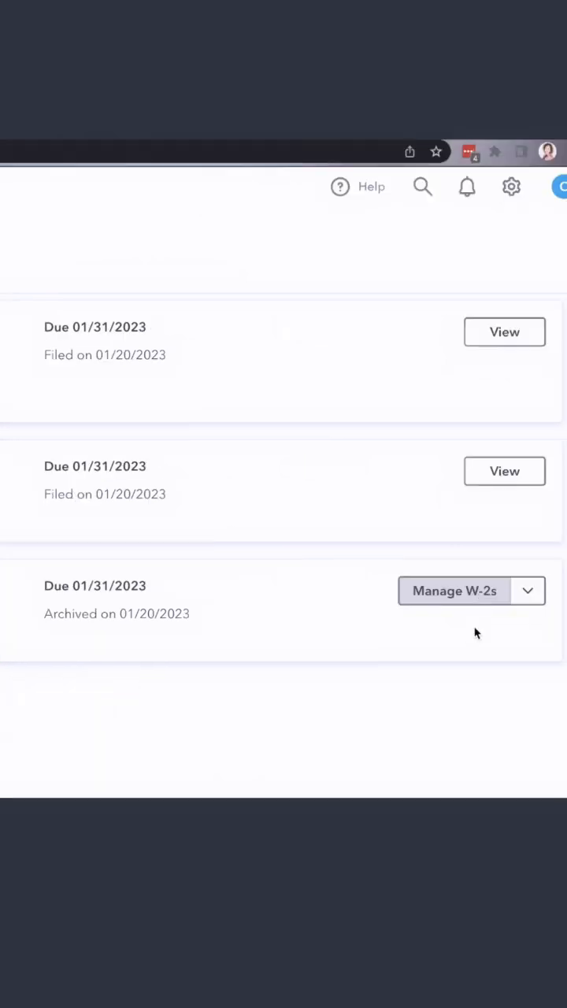
left_click(528, 591)
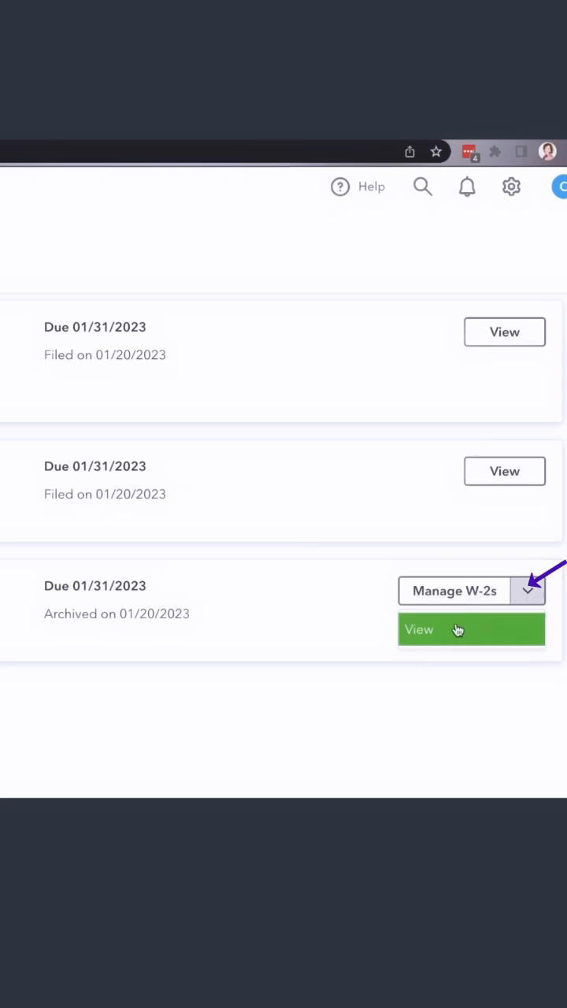